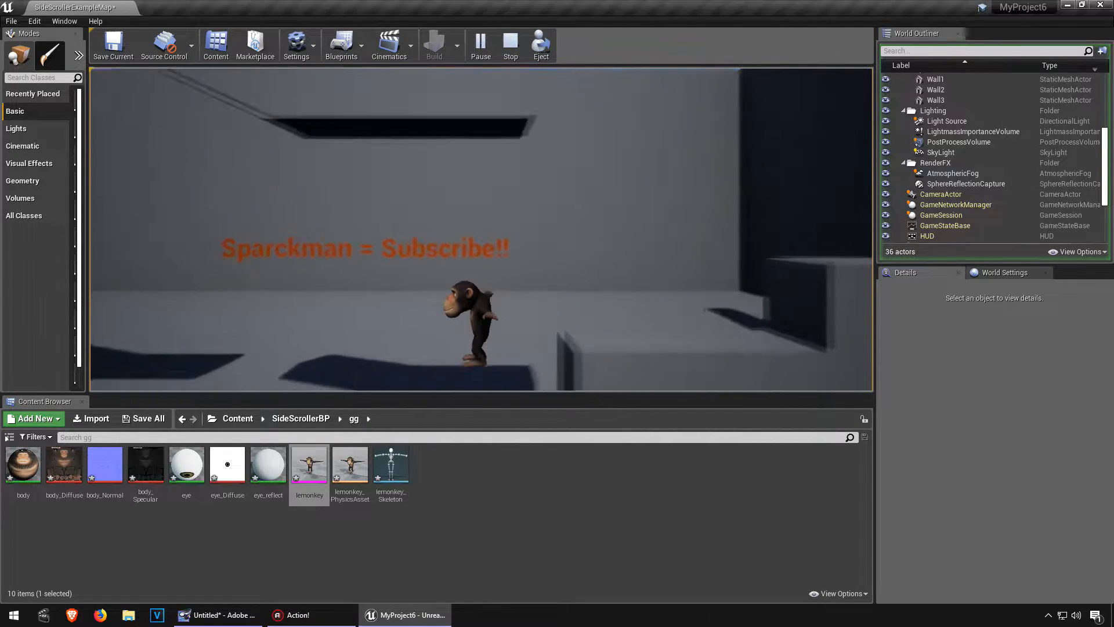
# Stop the running game and browse Content > Mannequin > Character > Mesh
pyautogui.click(510, 44)
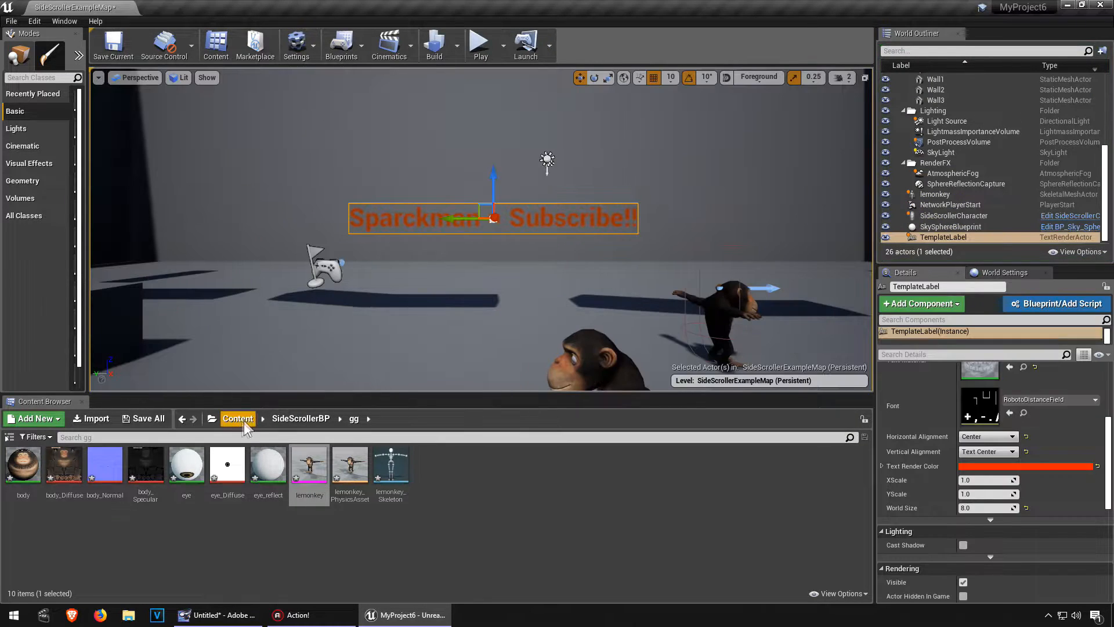
pyautogui.click(238, 418)
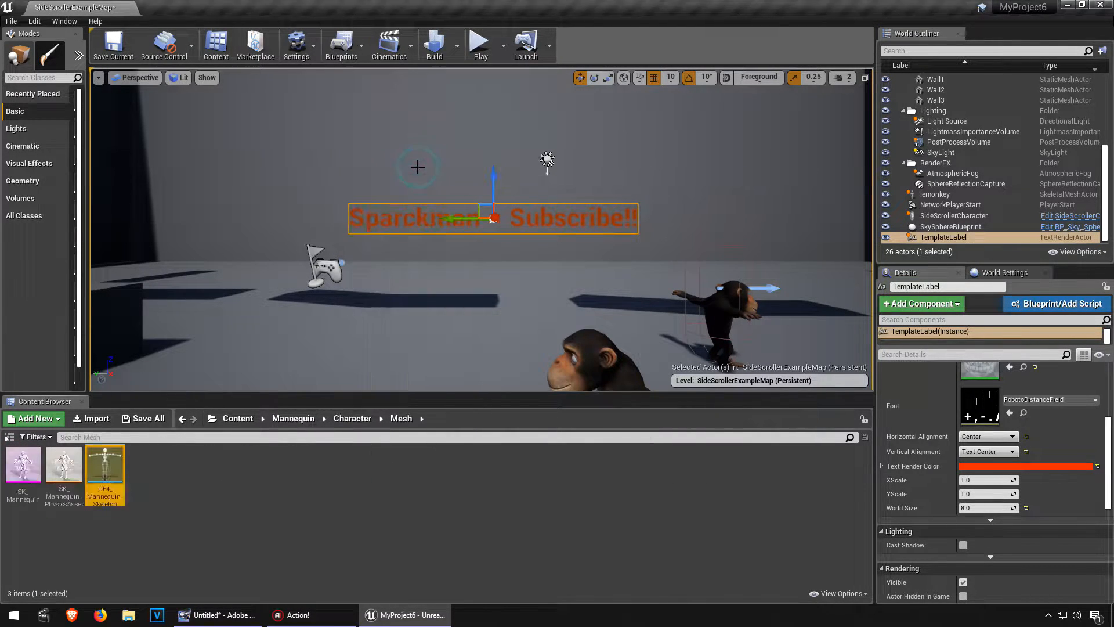
# Assign the Humanoid rig to UE4_Mannequin_Skeleton in its Retarget Manager
pyautogui.doubleClick(104, 469)
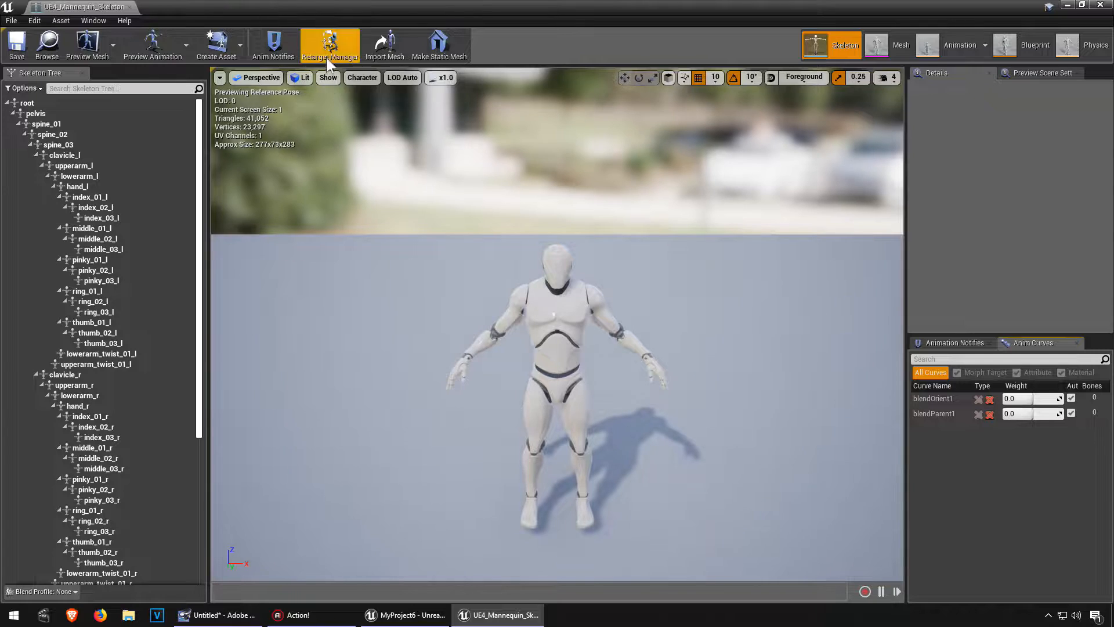
pyautogui.click(329, 45)
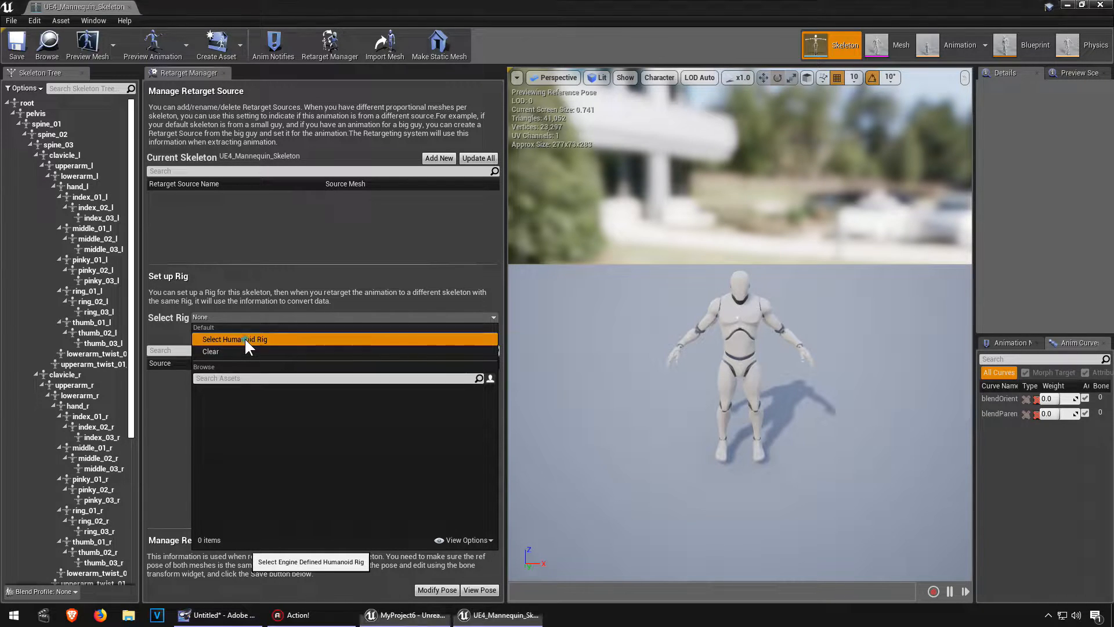
pyautogui.click(235, 339)
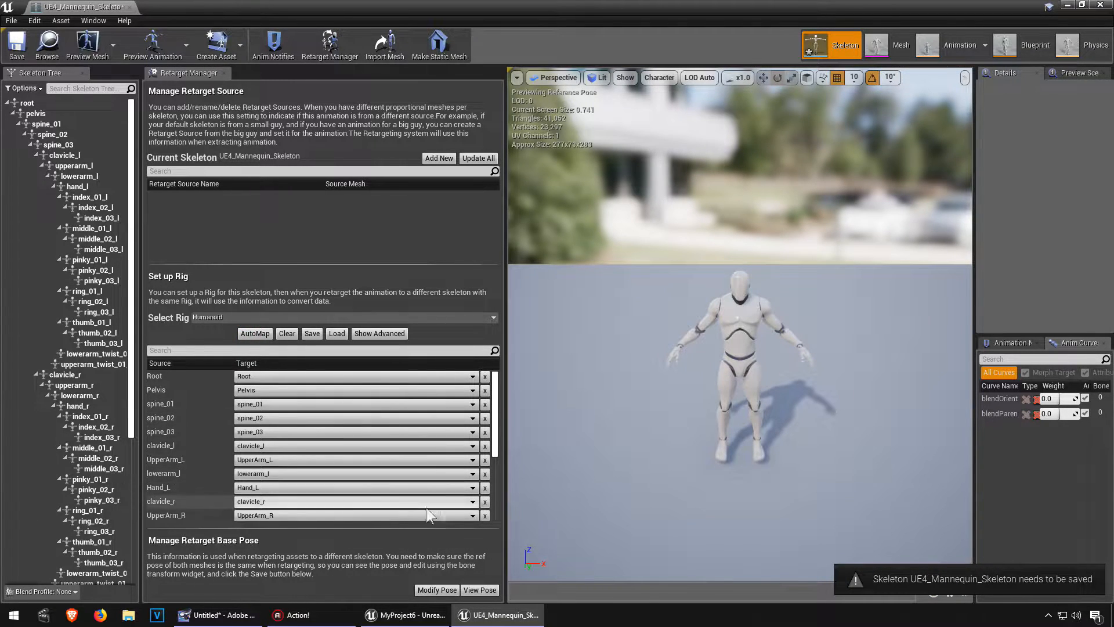
pyautogui.scroll(-3)
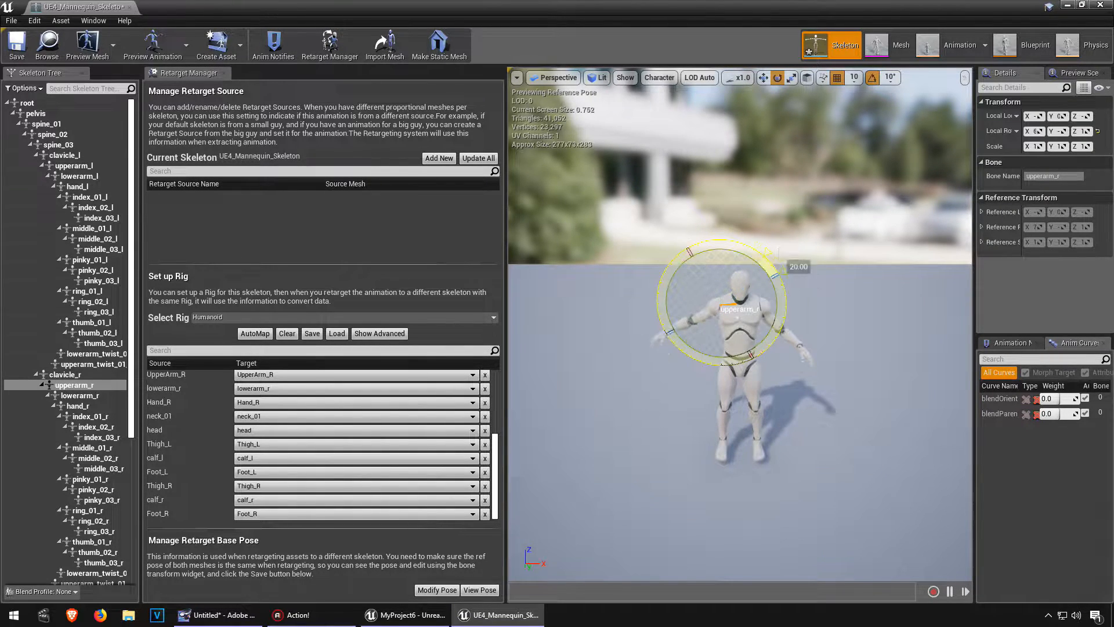
# Inspect the right upper arm bone and preview the retarget base pose
pyautogui.click(67, 165)
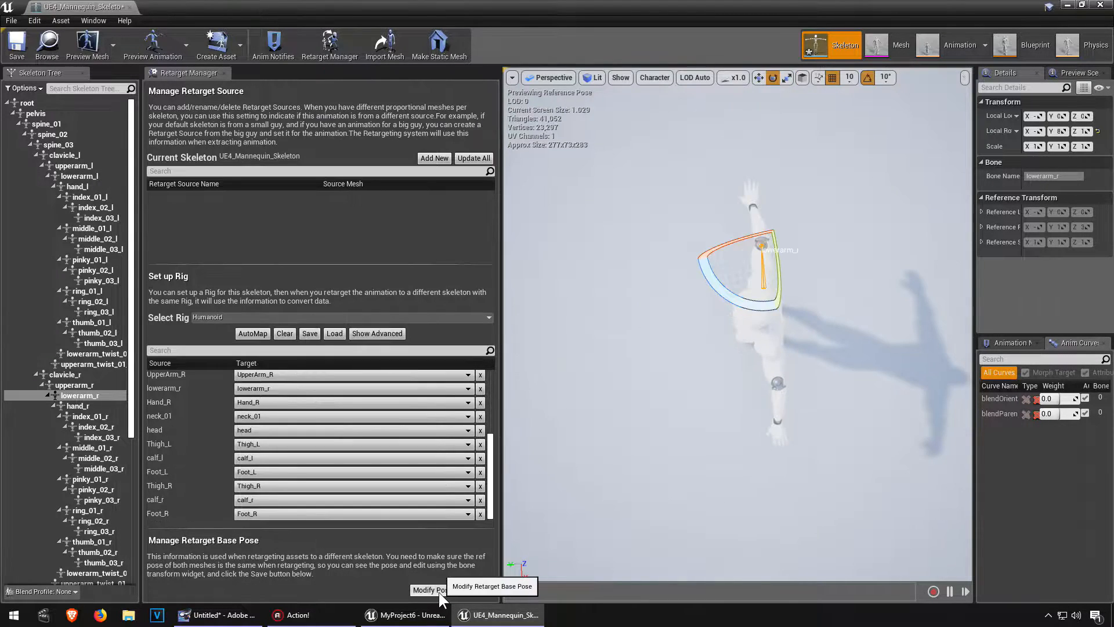
pyautogui.click(430, 590)
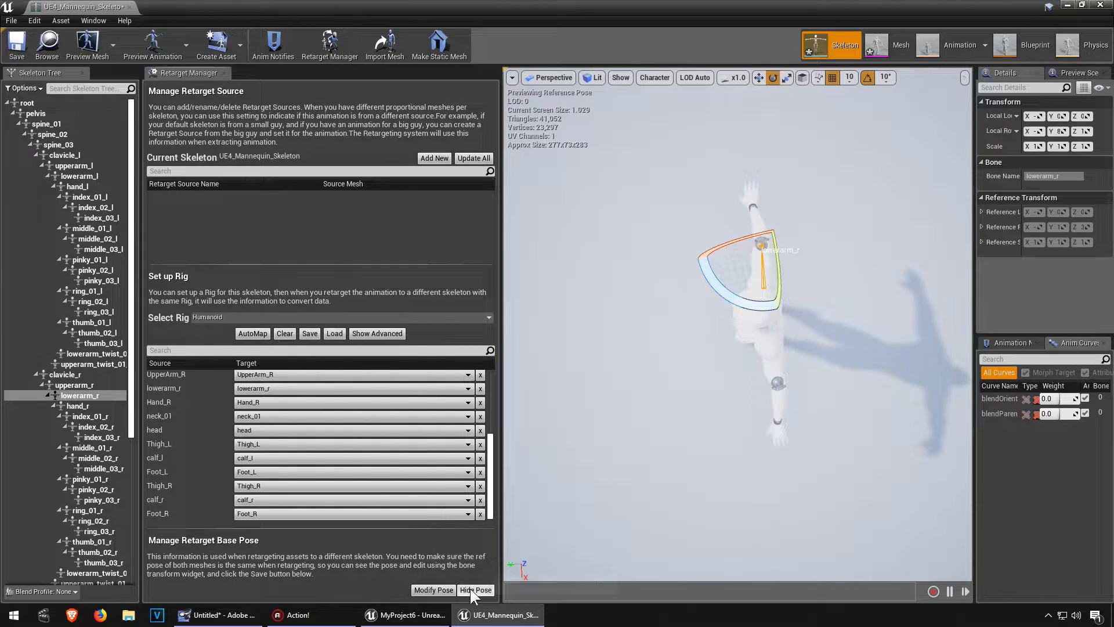
pyautogui.click(475, 590)
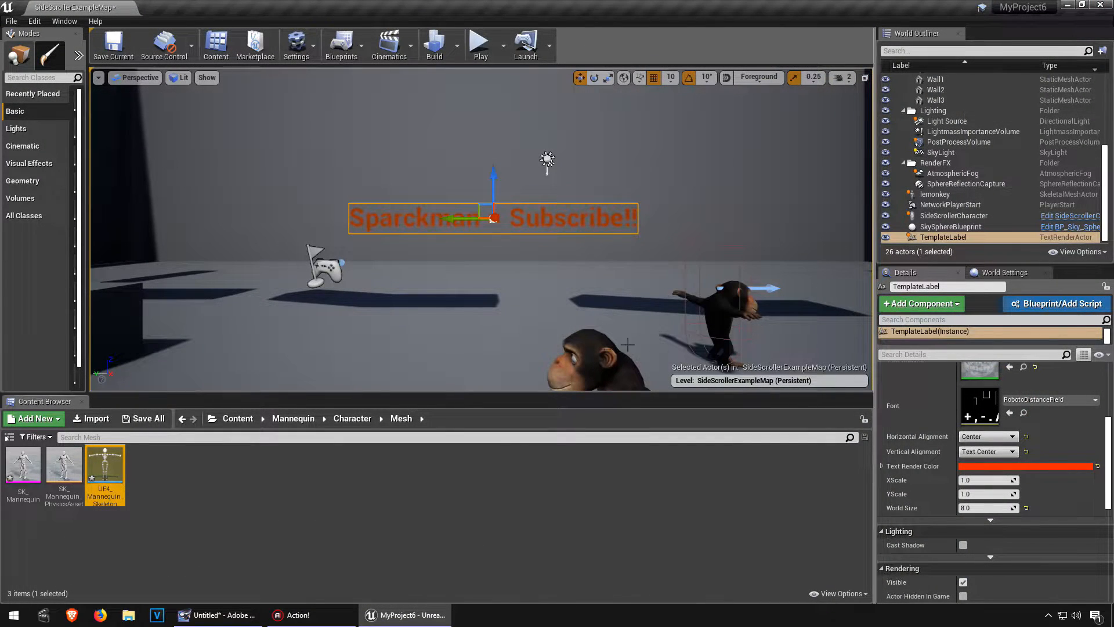
pyautogui.moveTo(104, 466)
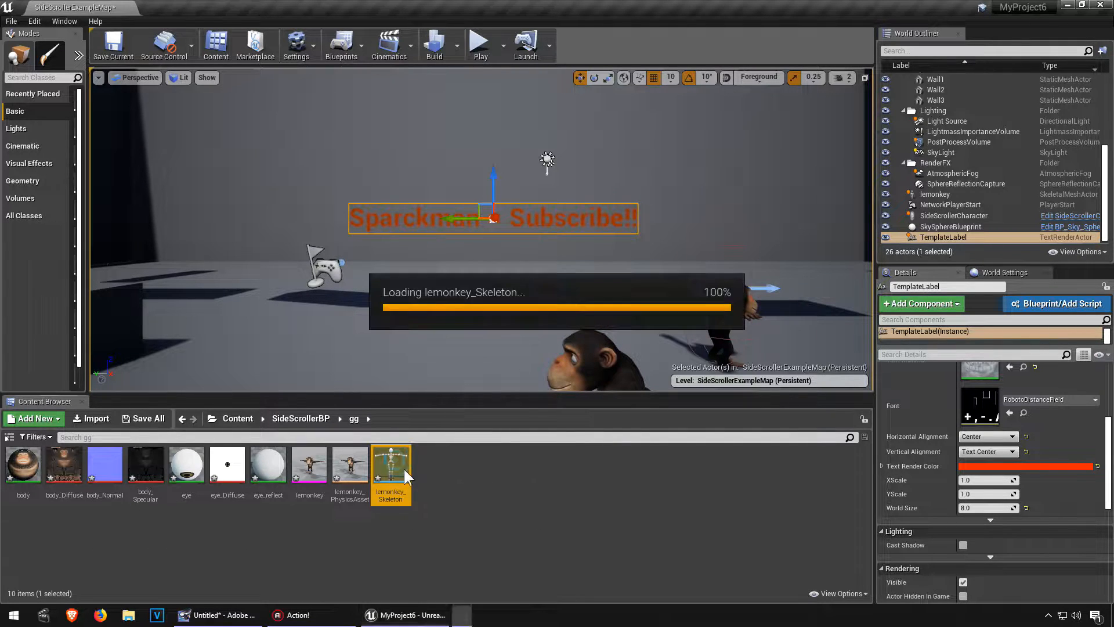
# Open lemonkey_Skeleton and select the Humanoid rig in its Retarget Manager
pyautogui.doubleClick(390, 460)
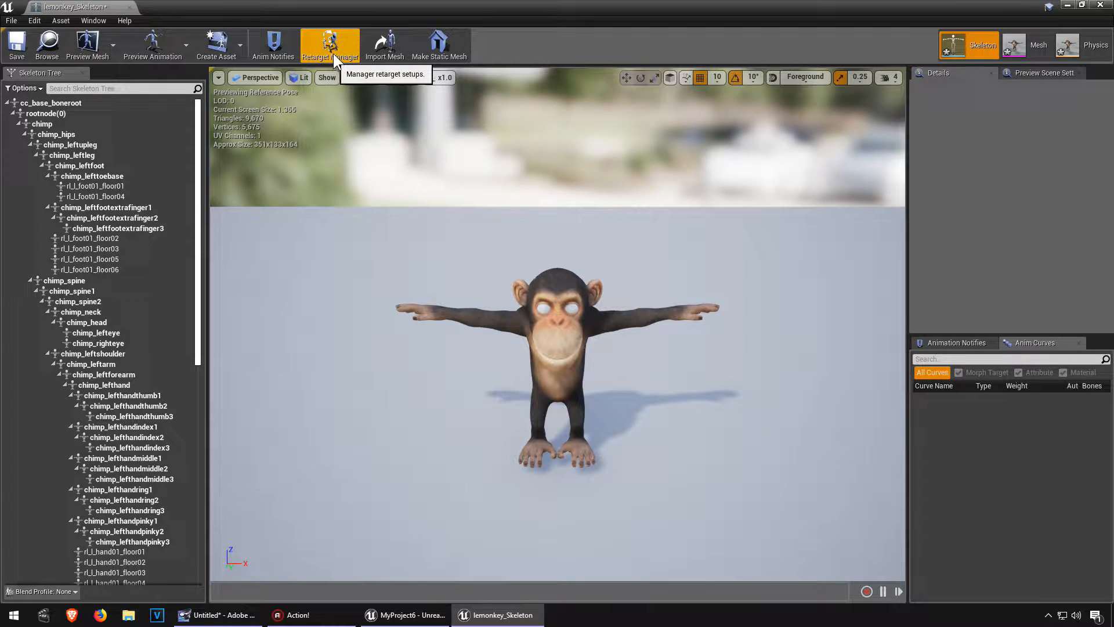
pyautogui.click(330, 45)
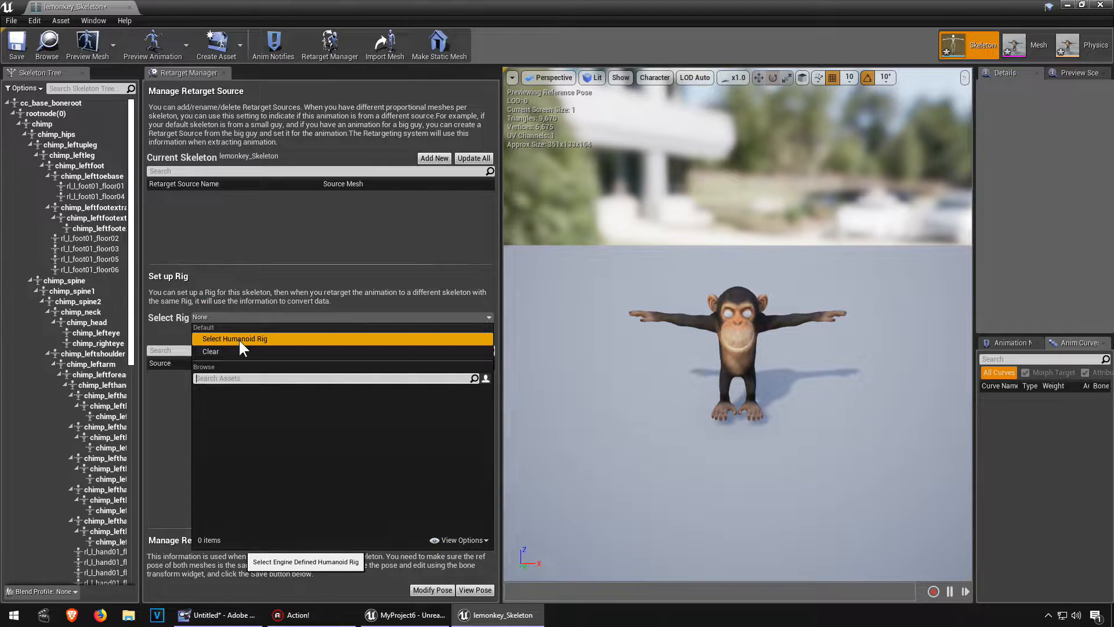
pyautogui.click(234, 338)
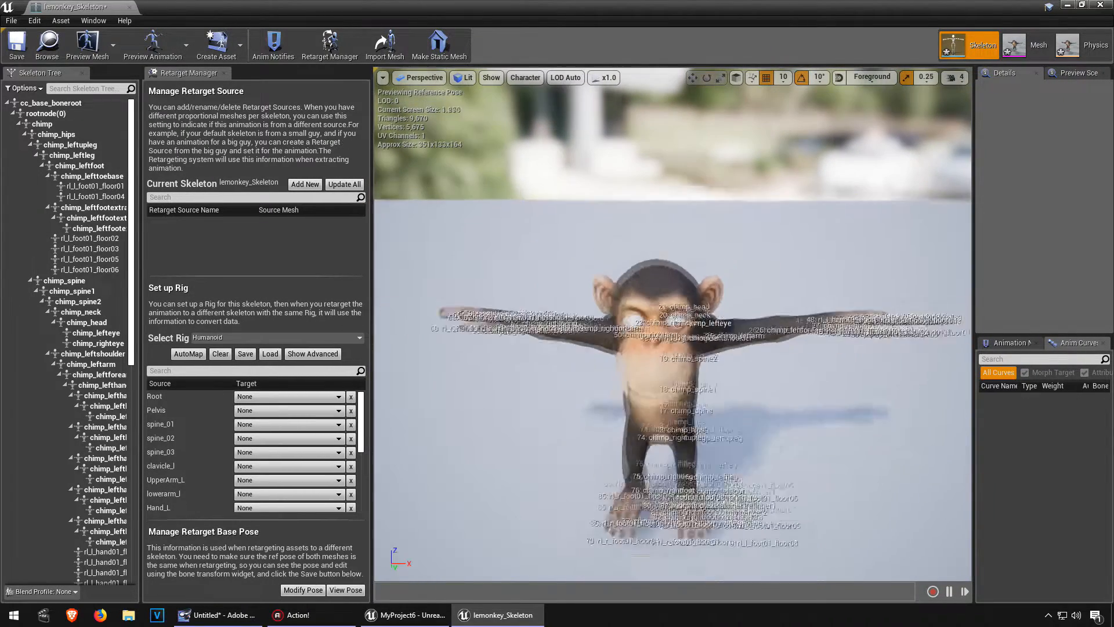
# Map Root, spine, calf_l and spine_03 rig nodes to the chimp's bones
pyautogui.click(524, 77)
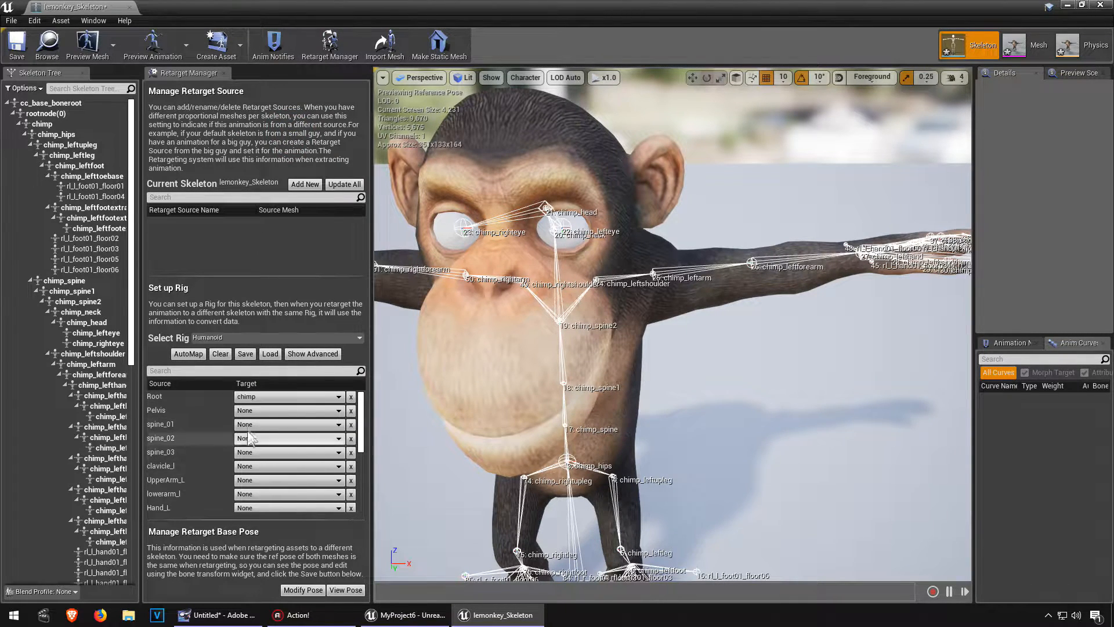
pyautogui.click(287, 437)
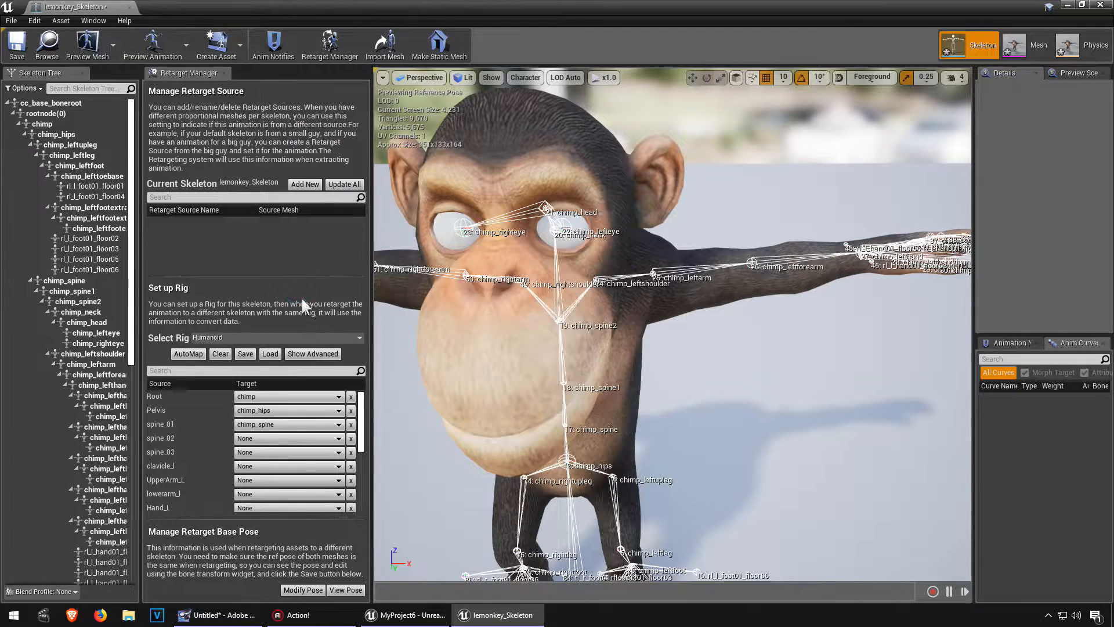
pyautogui.scroll(-3)
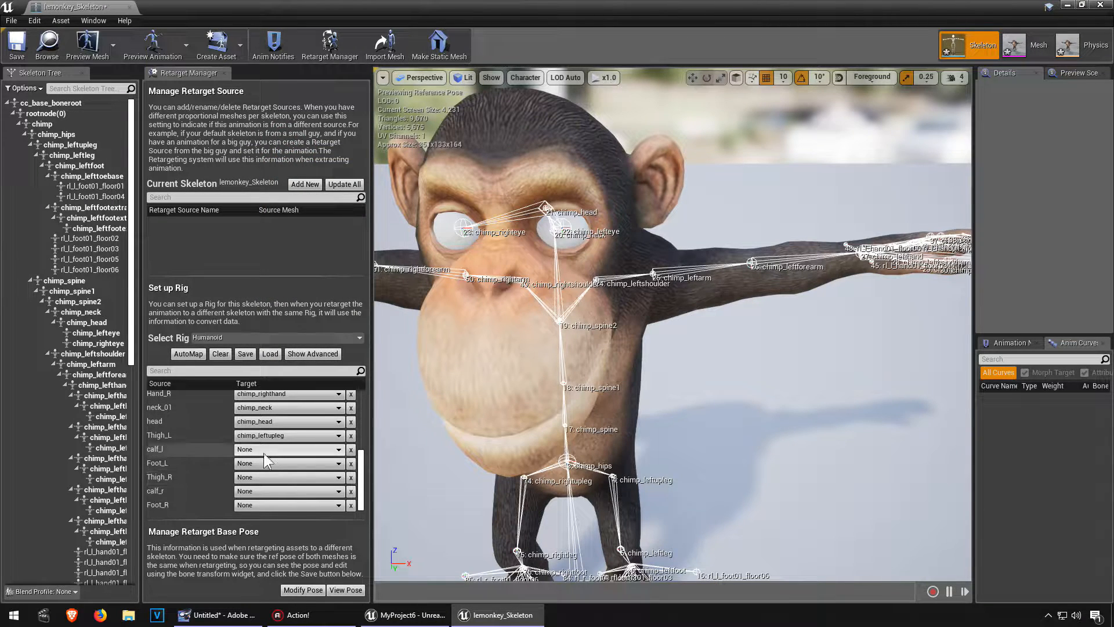
pyautogui.click(288, 449)
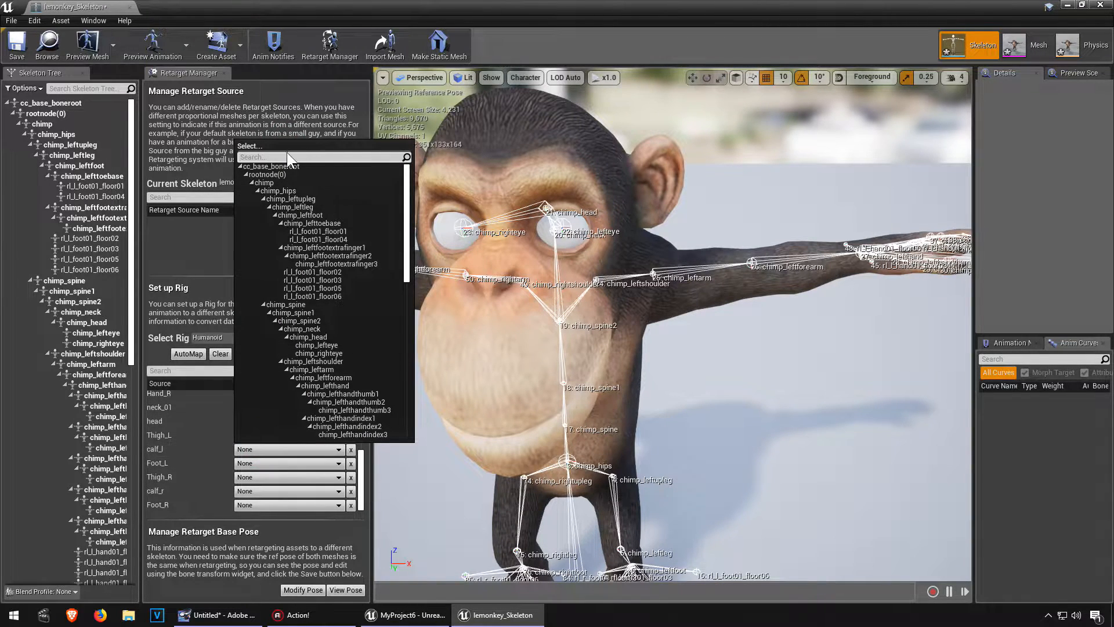
pyautogui.write('left')
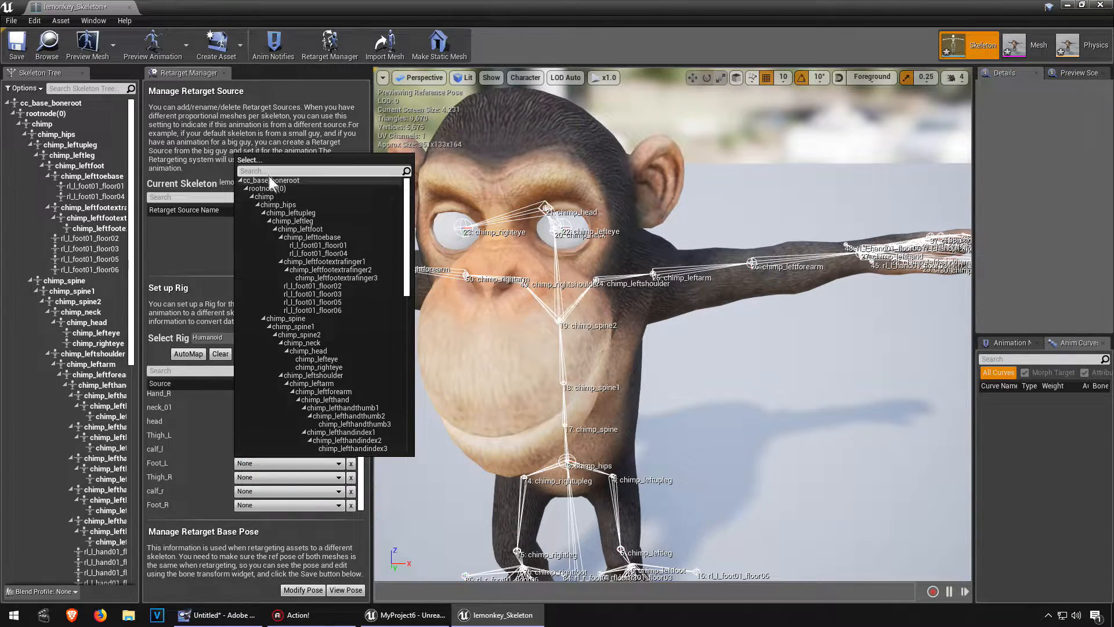
pyautogui.write('left')
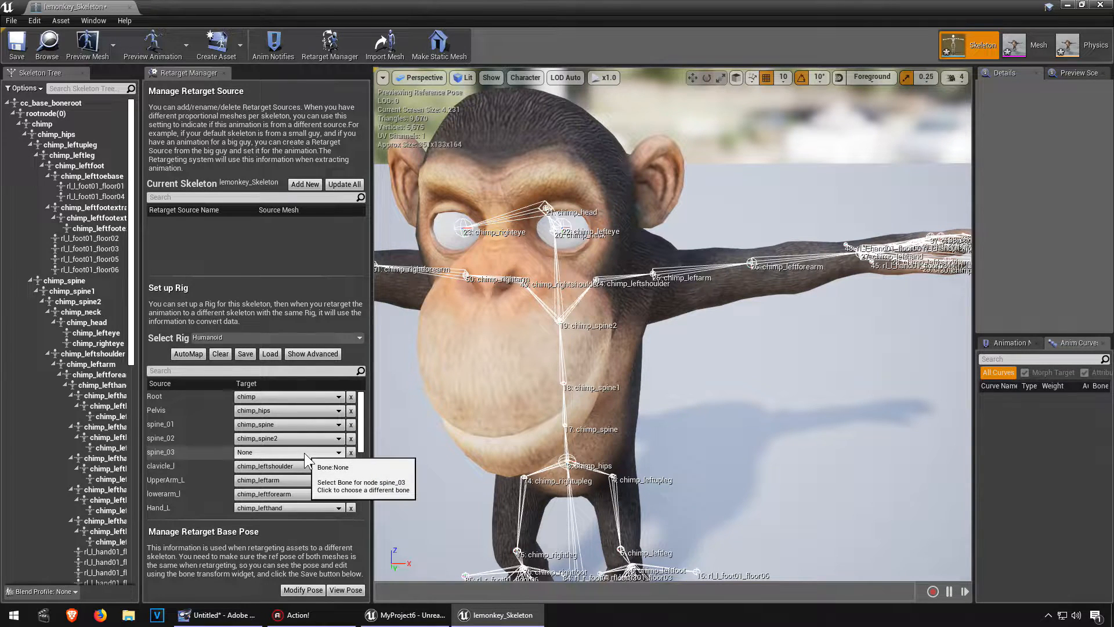
pyautogui.click(288, 452)
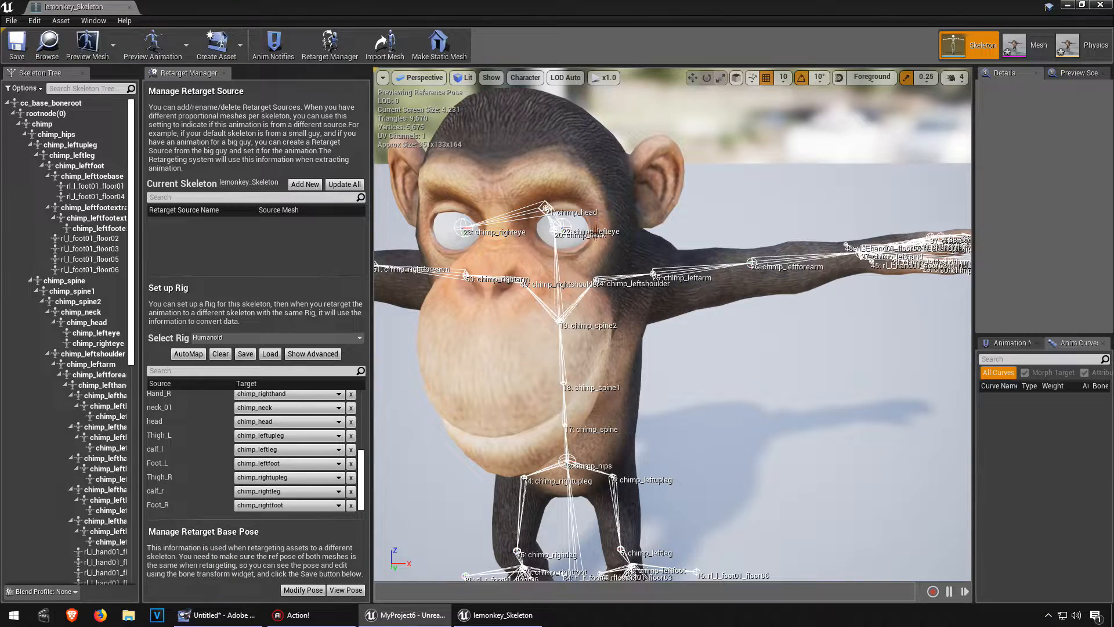
# Duplicate and retarget the mannequin animations, choosing lemonkey_Skeleton as target
pyautogui.click(404, 615)
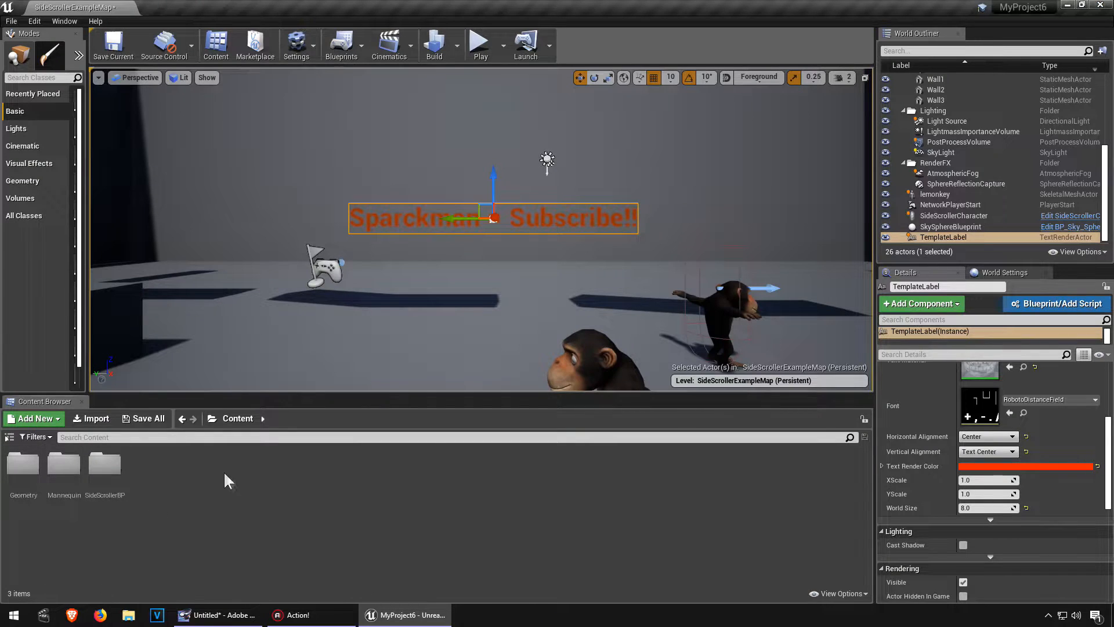
pyautogui.click(63, 463)
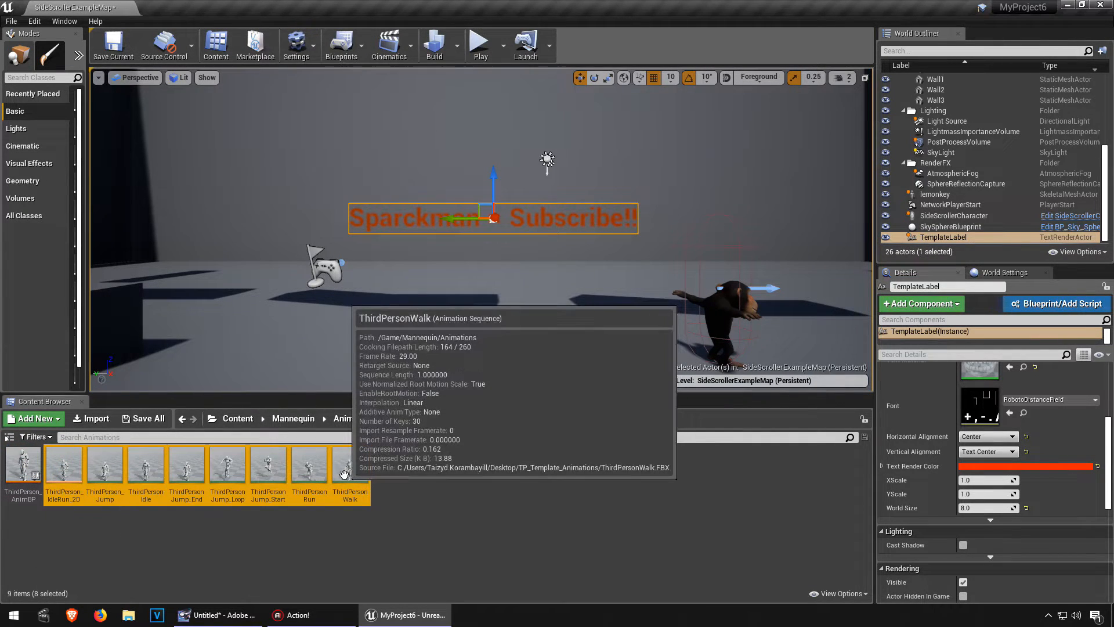
pyautogui.rightClick(349, 462)
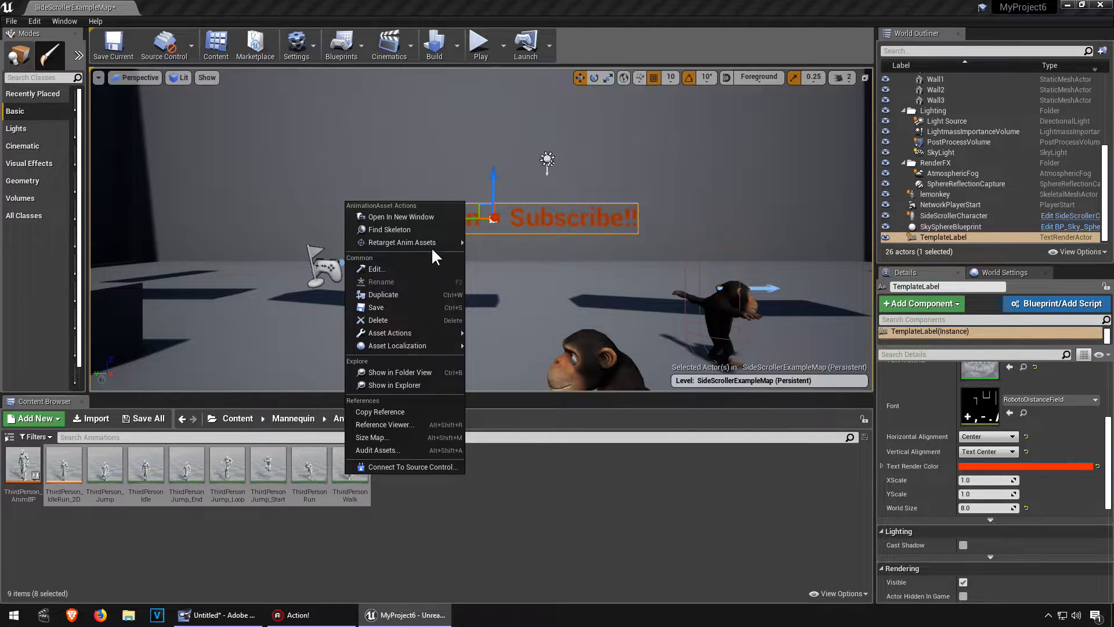
pyautogui.moveTo(401, 242)
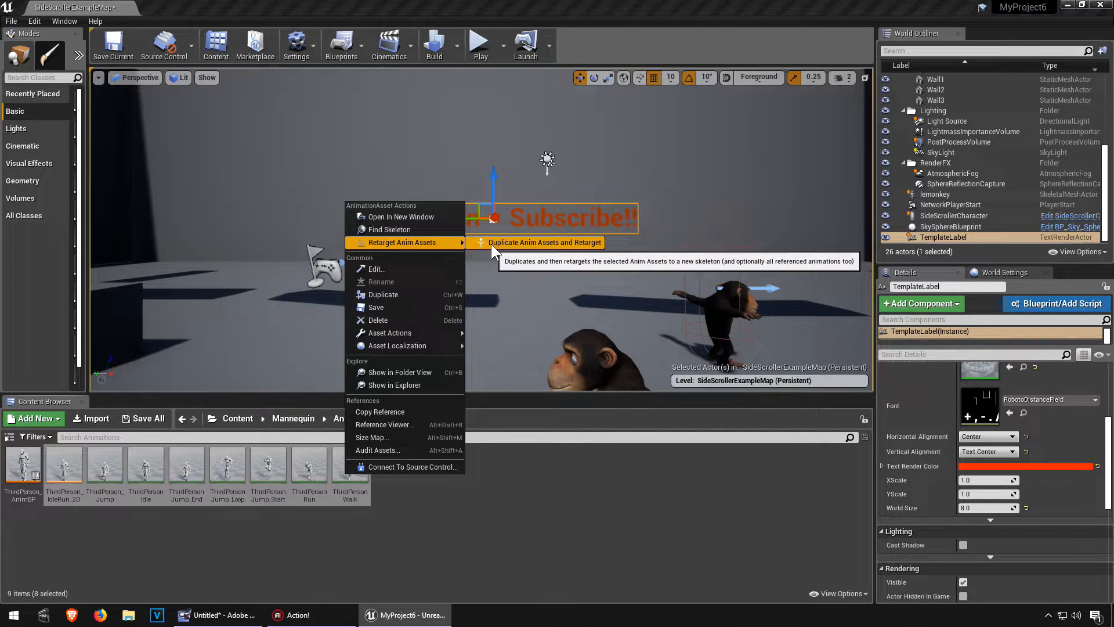
pyautogui.click(545, 243)
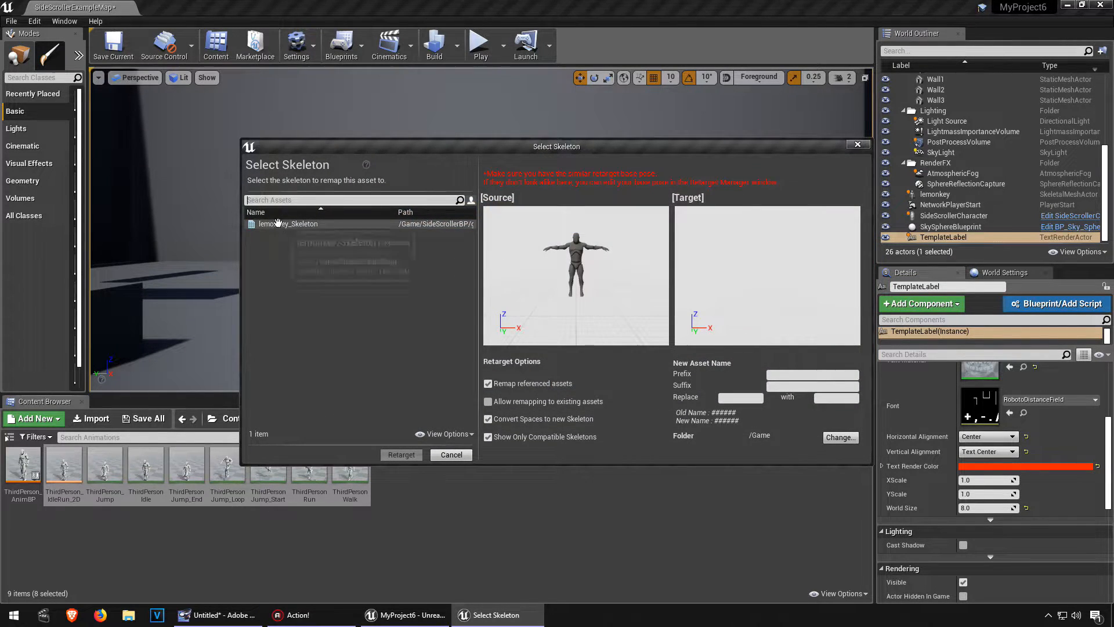
pyautogui.click(288, 224)
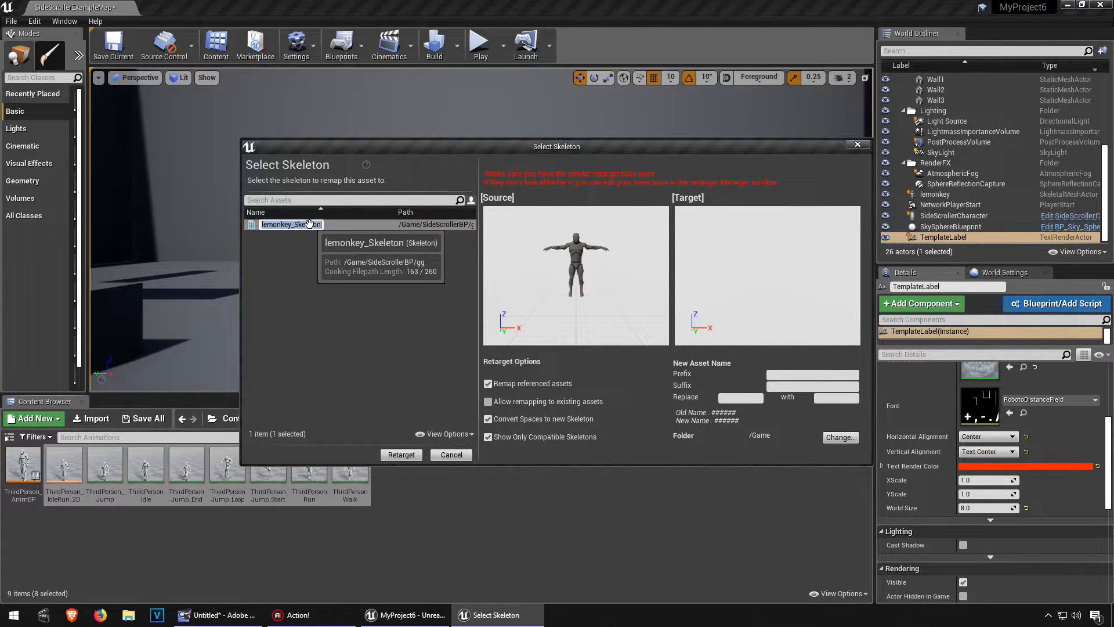
pyautogui.moveTo(557, 146); pyautogui.dragTo(429, 119)
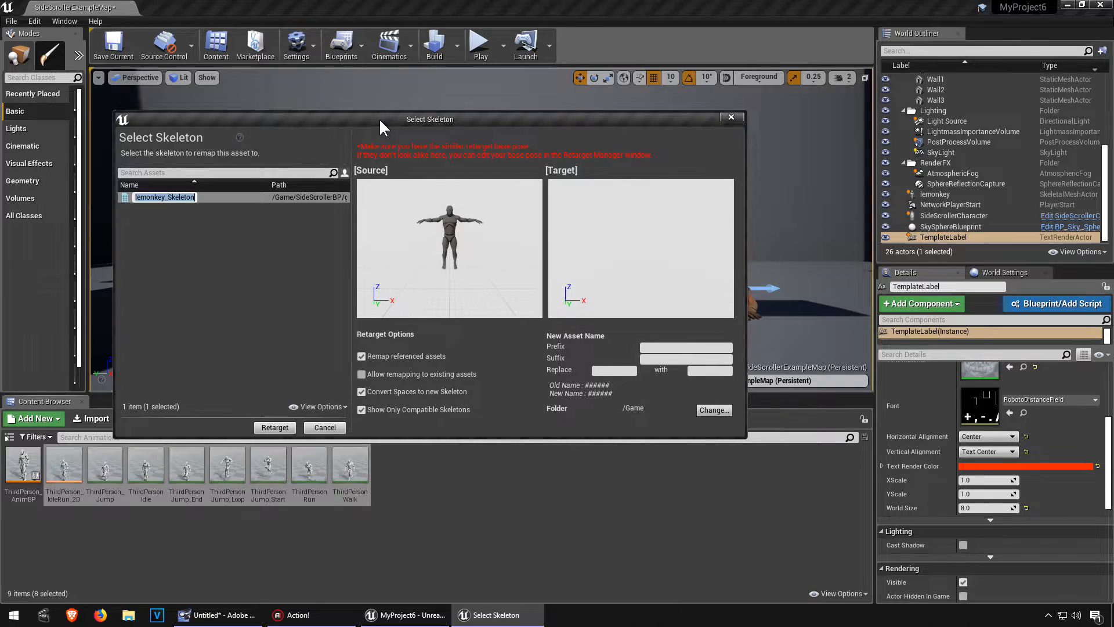
pyautogui.moveTo(622, 250)
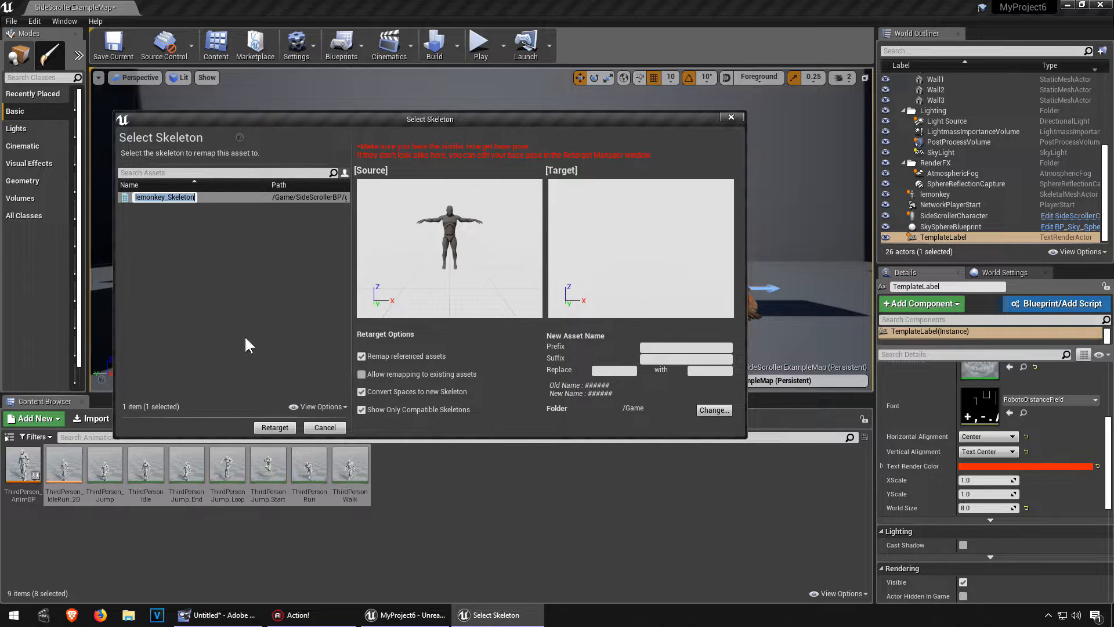
pyautogui.moveTo(737, 441)
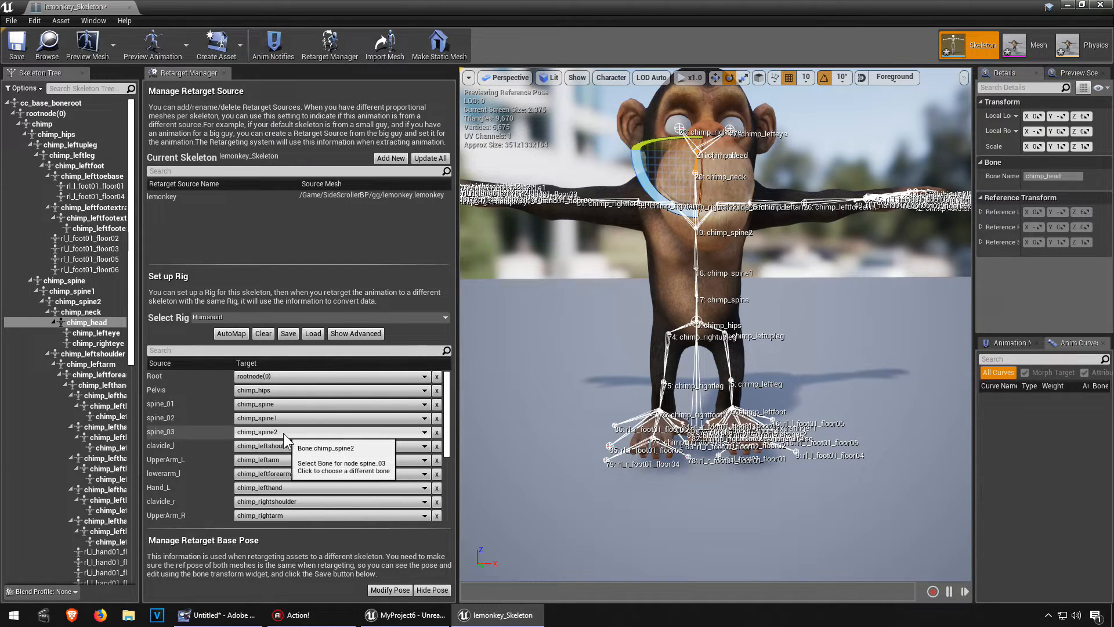
# Duplicate ThirdPerson_AnimBP and retarget it onto lemonkey_Skeleton
pyautogui.click(405, 614)
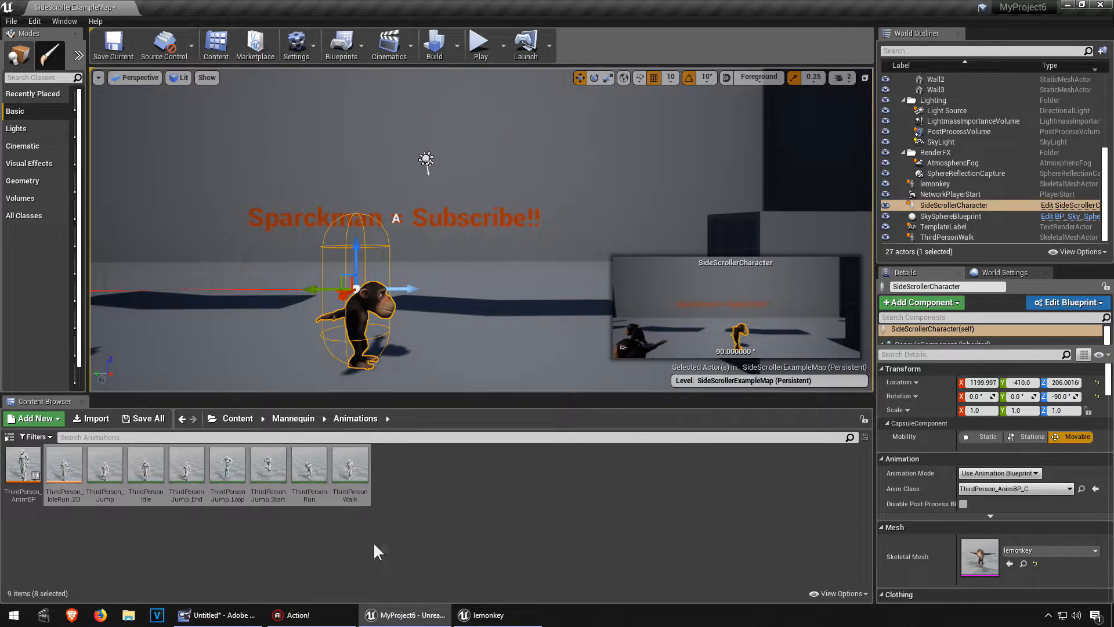
pyautogui.rightClick(22, 466)
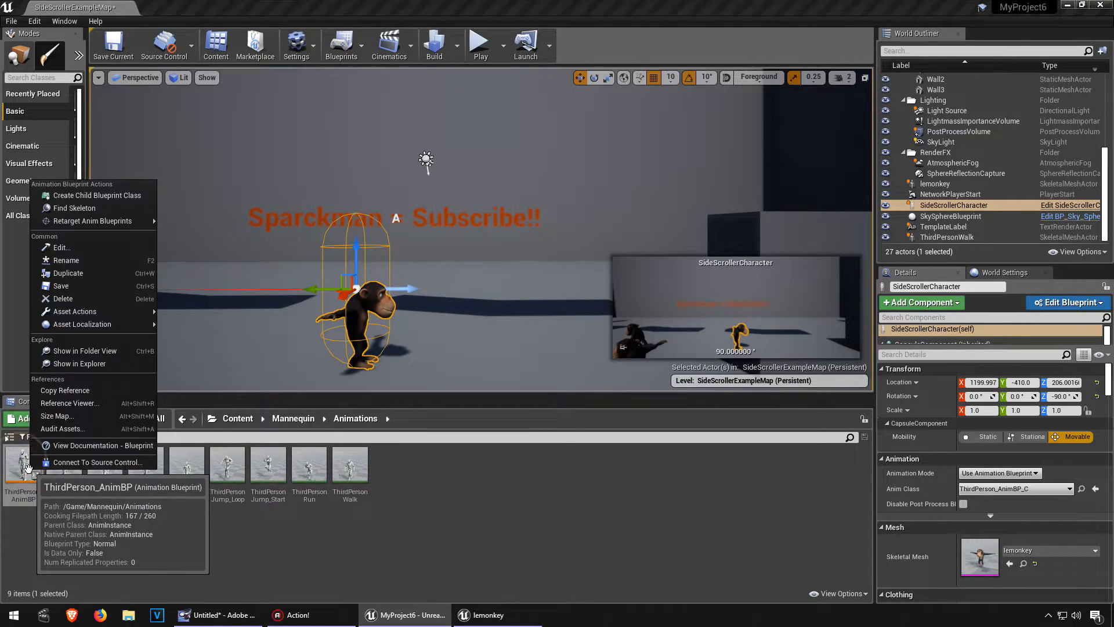
pyautogui.moveTo(92, 221)
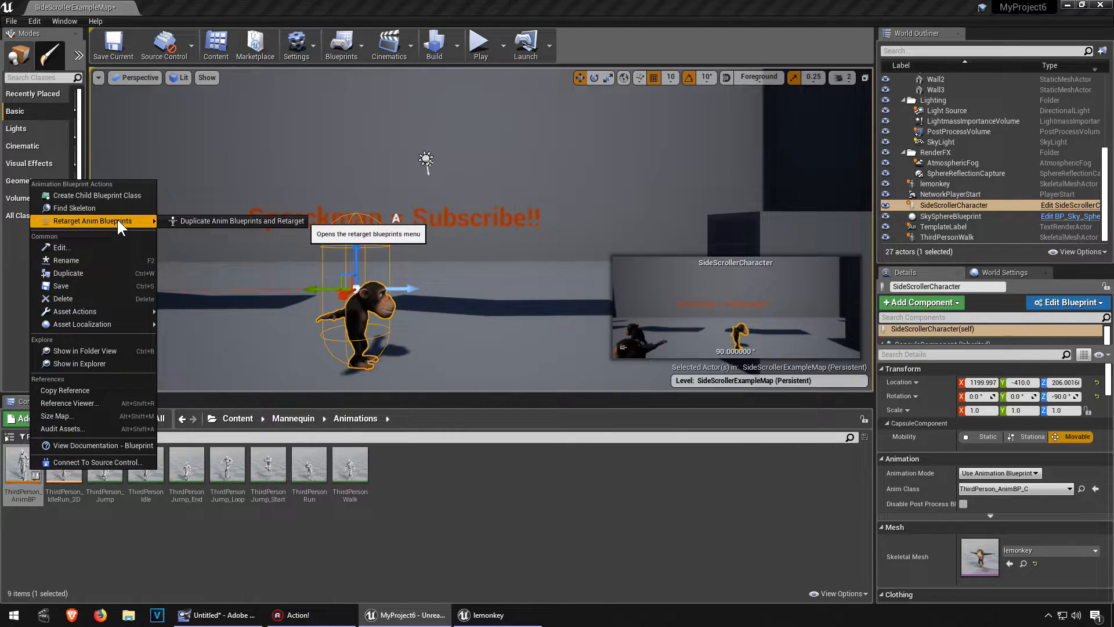
pyautogui.click(241, 221)
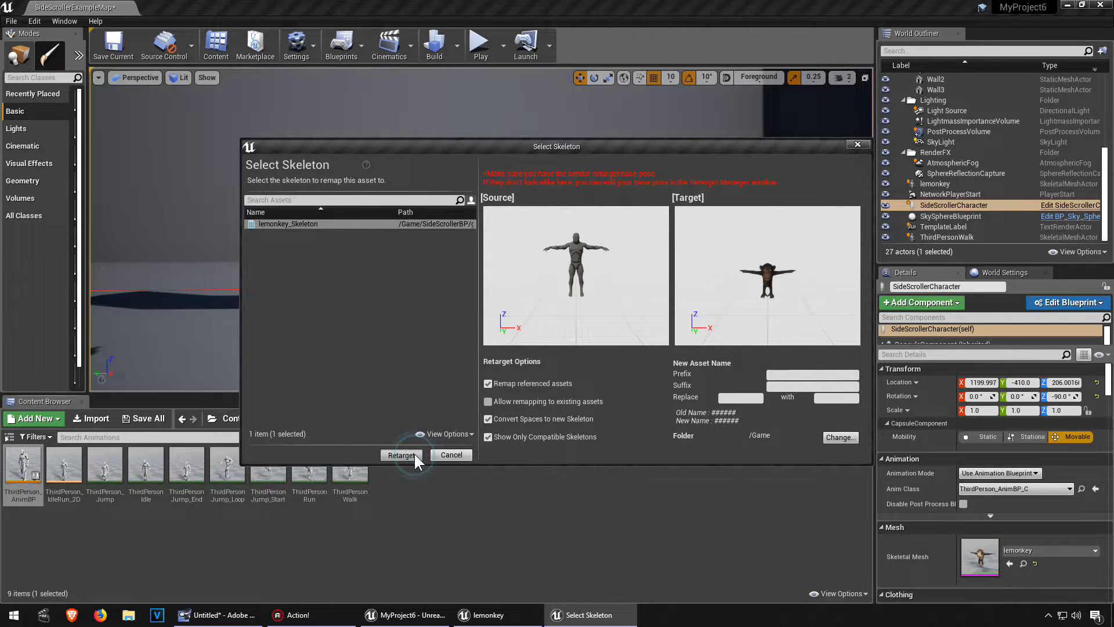
pyautogui.click(401, 455)
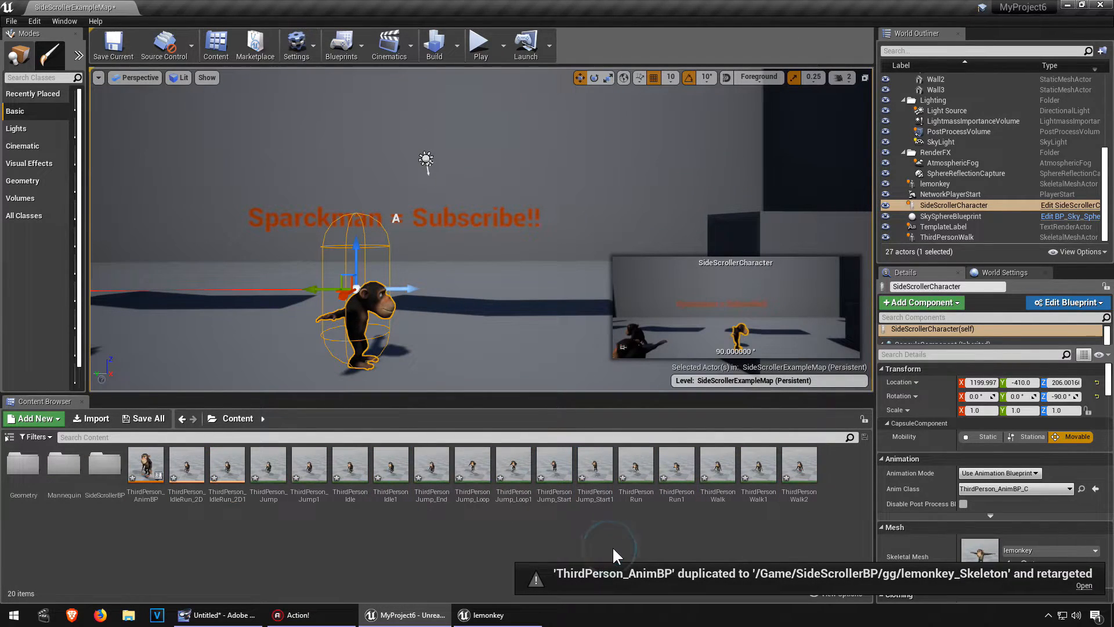
pyautogui.moveTo(1020, 544)
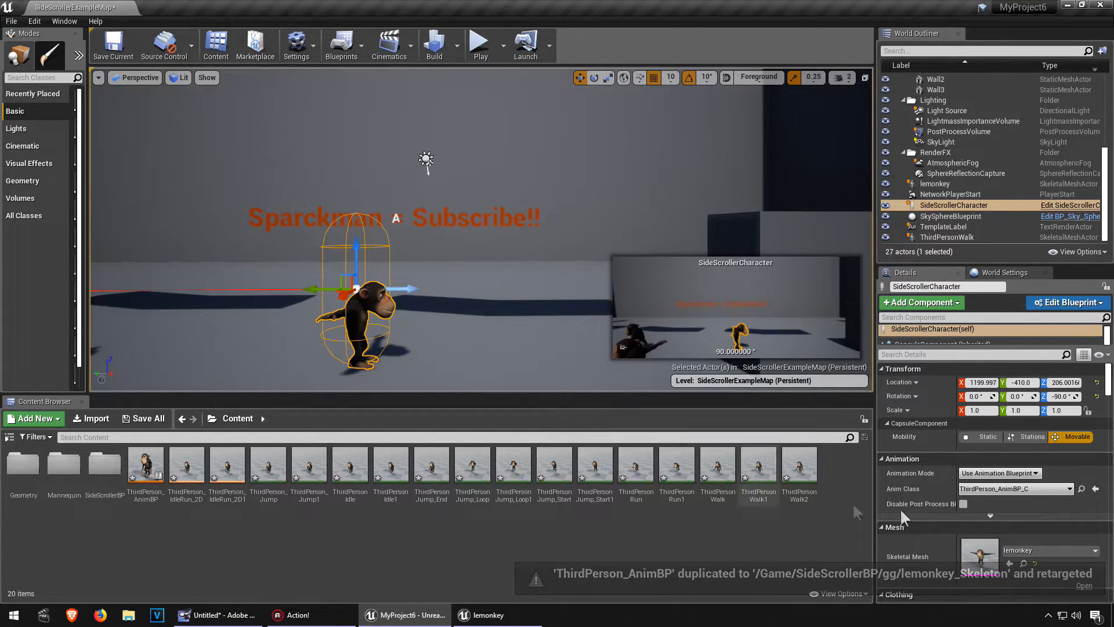
# Play the level to watch the chimp run with retargeted animations
pyautogui.click(1014, 489)
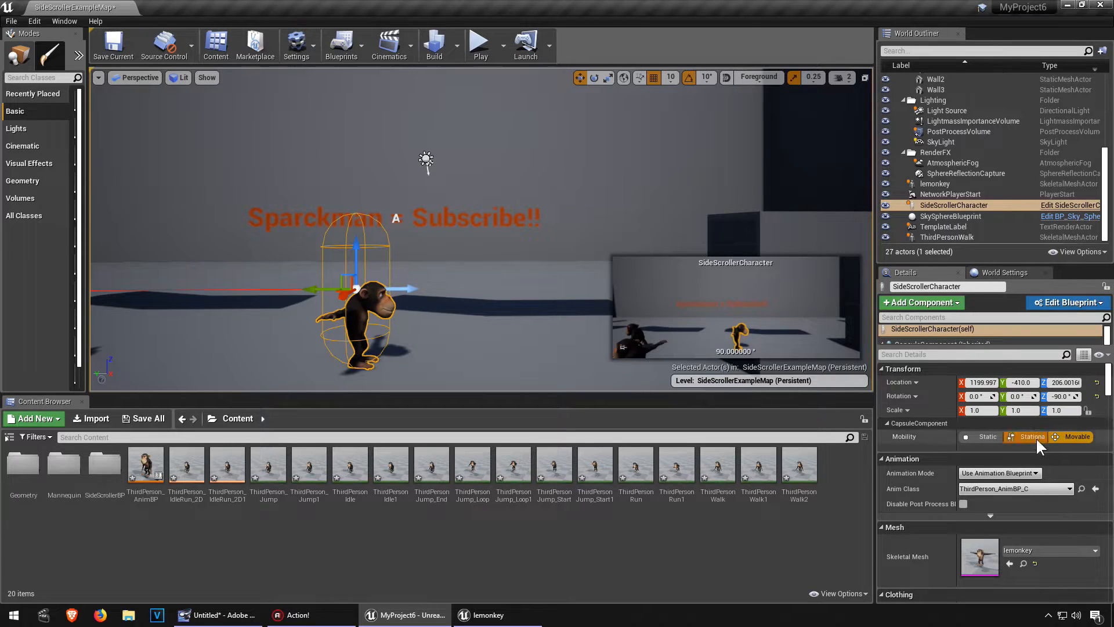
pyautogui.click(1015, 489)
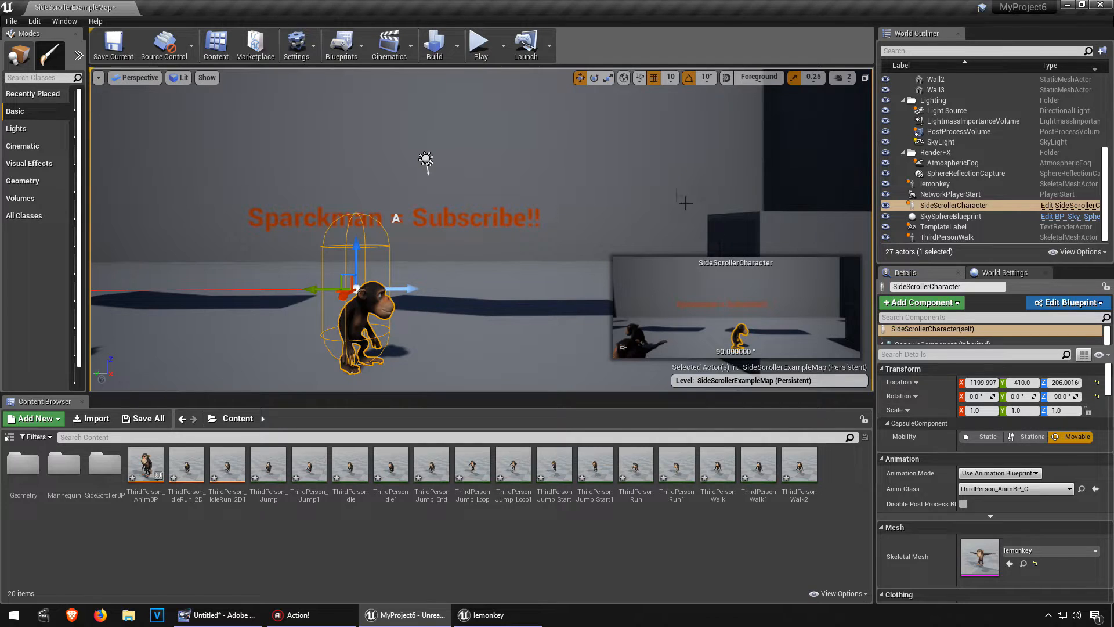
pyautogui.click(480, 41)
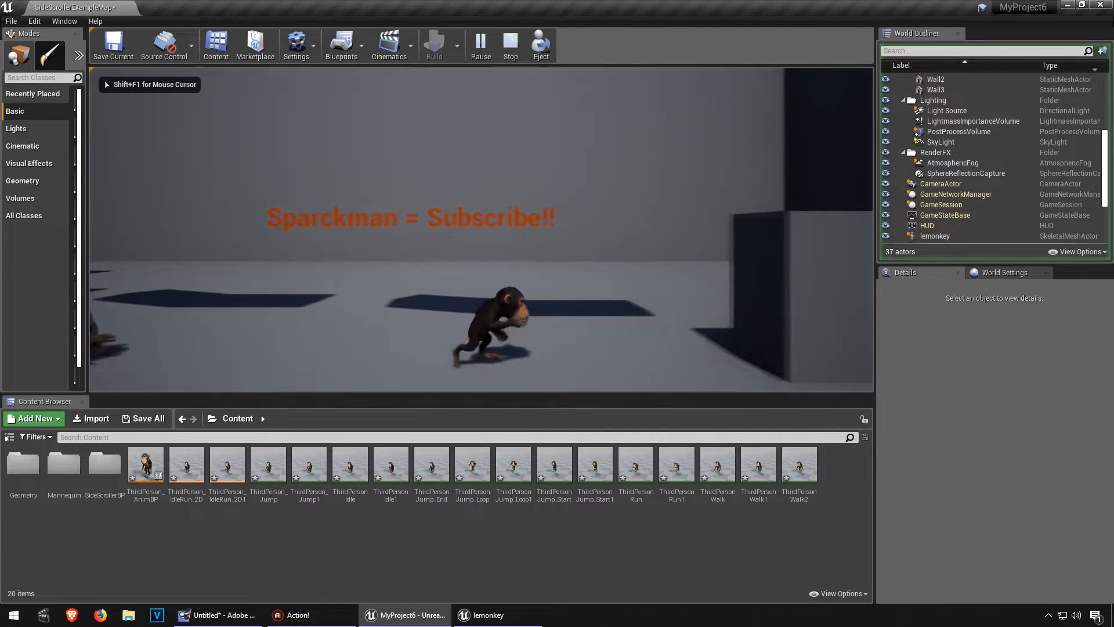